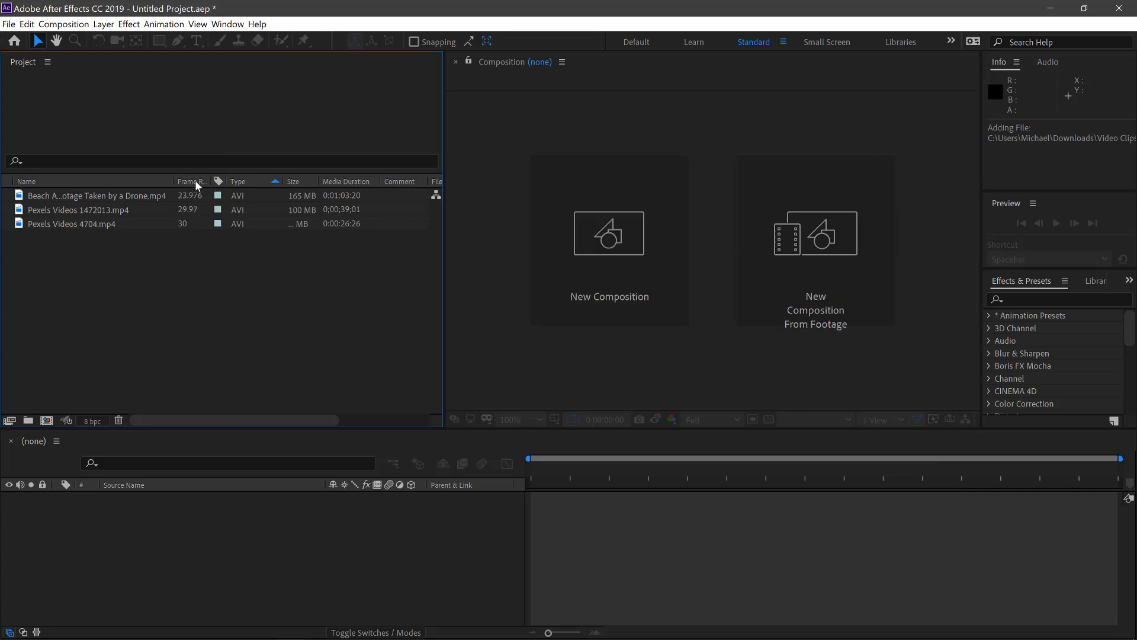
Conform the beach drone clip to 12 fps, then apply the same interpretation to the other two clips
right_click(194, 185)
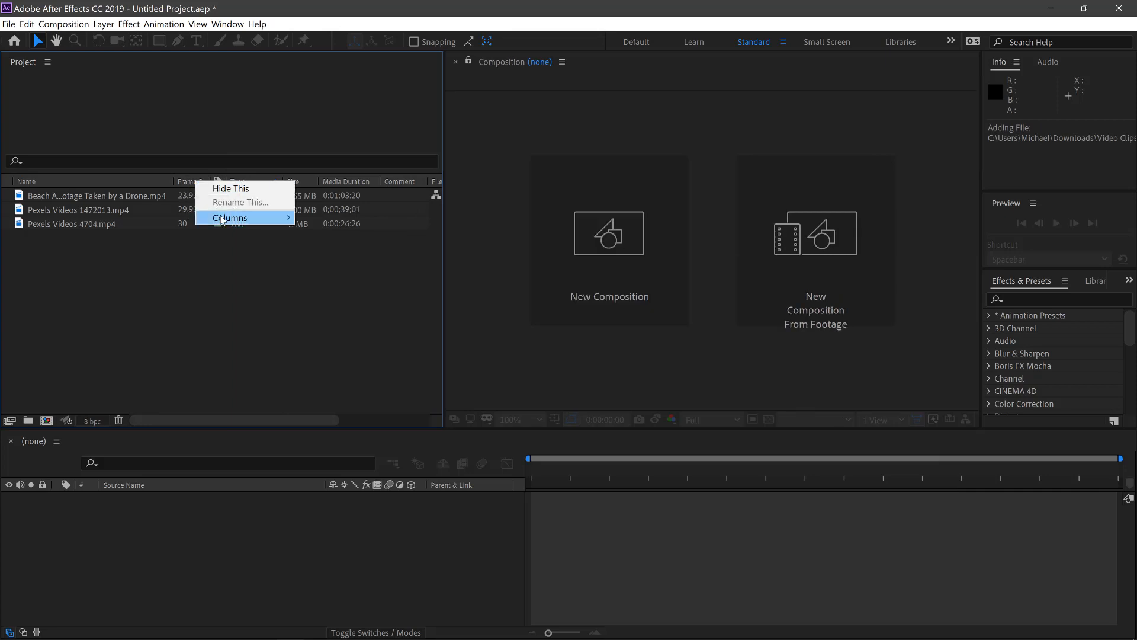
click(229, 218)
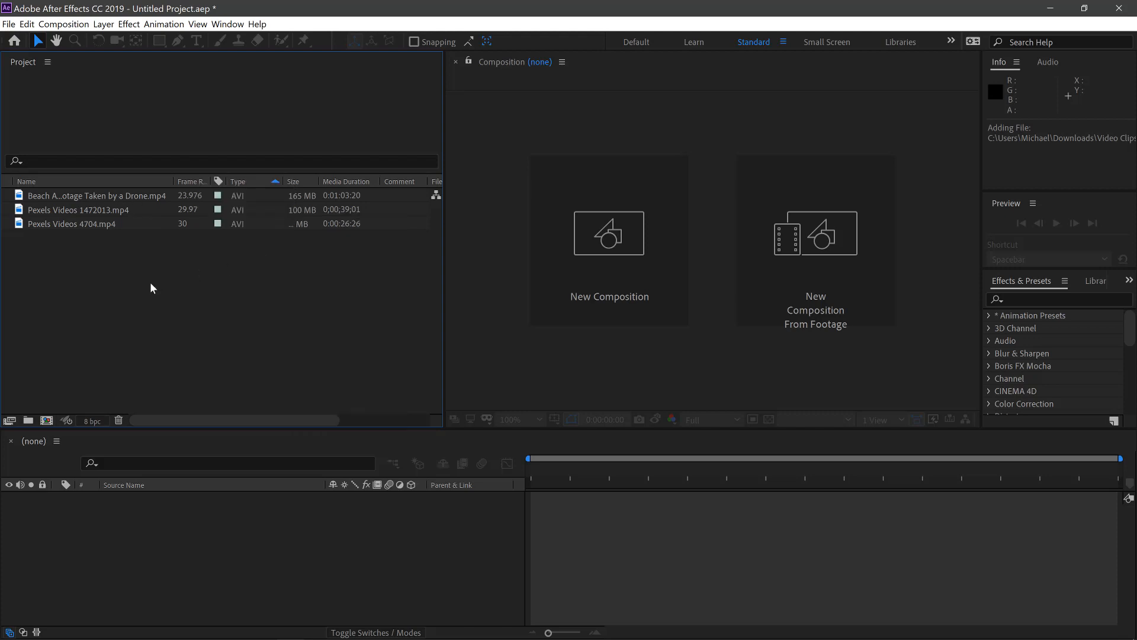
right_click(95, 195)
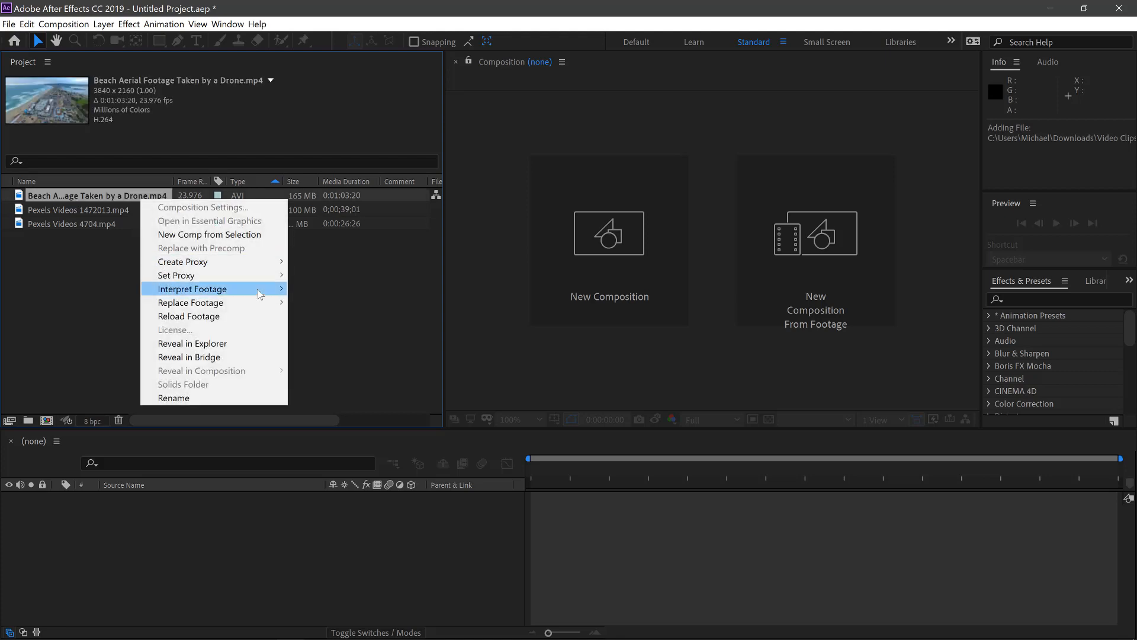
mouse_move(192, 288)
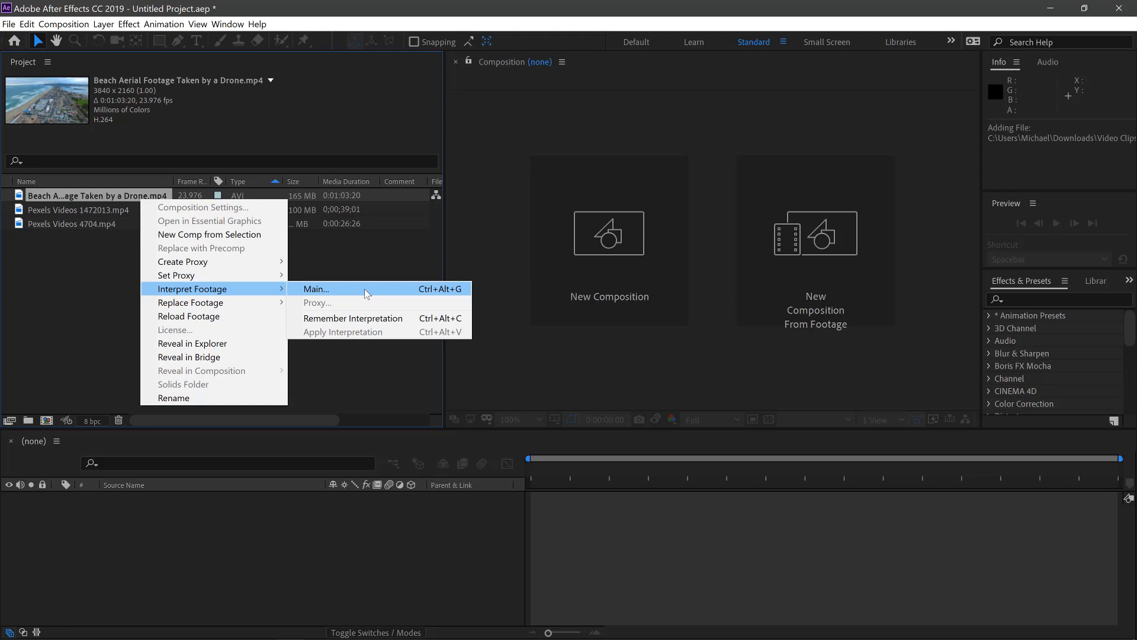
click(315, 289)
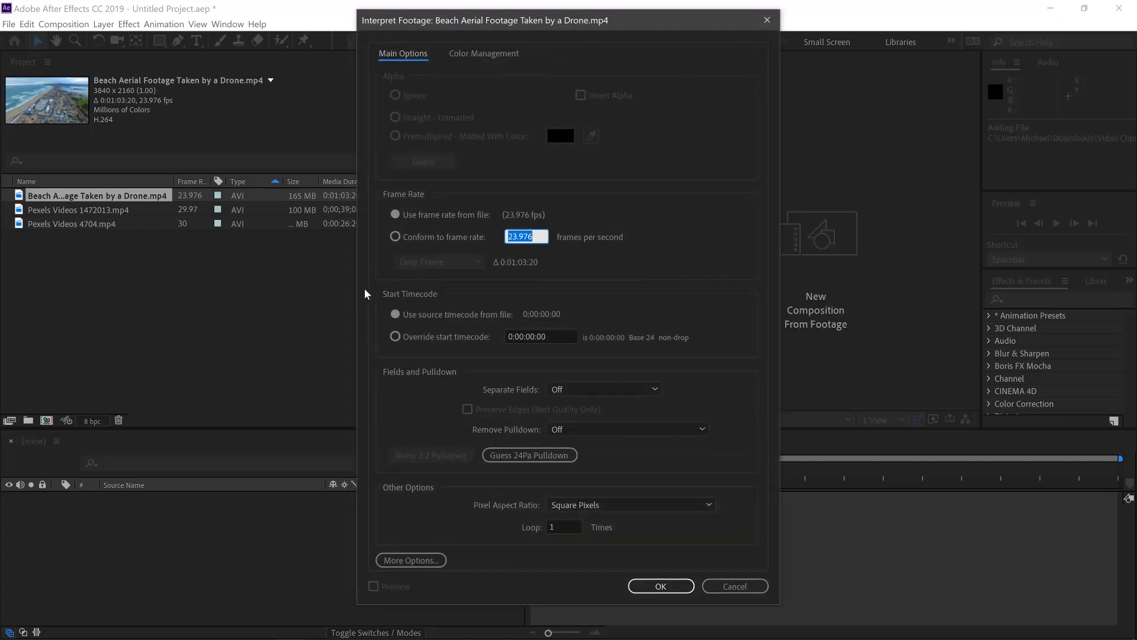
mouse_move(537, 251)
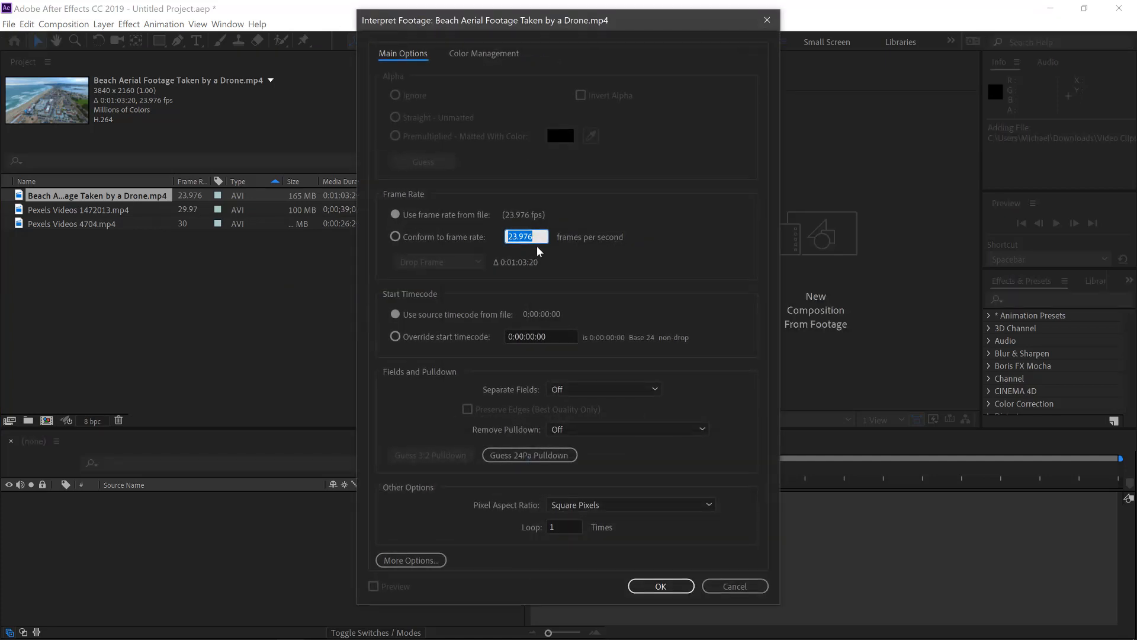
click(659, 585)
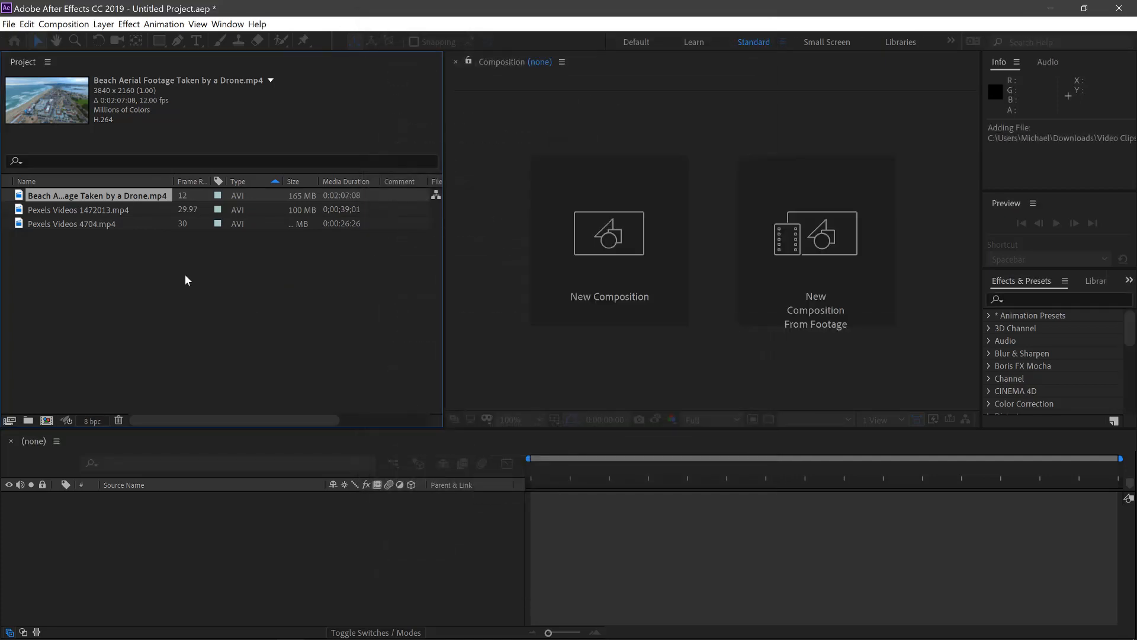
right_click(78, 210)
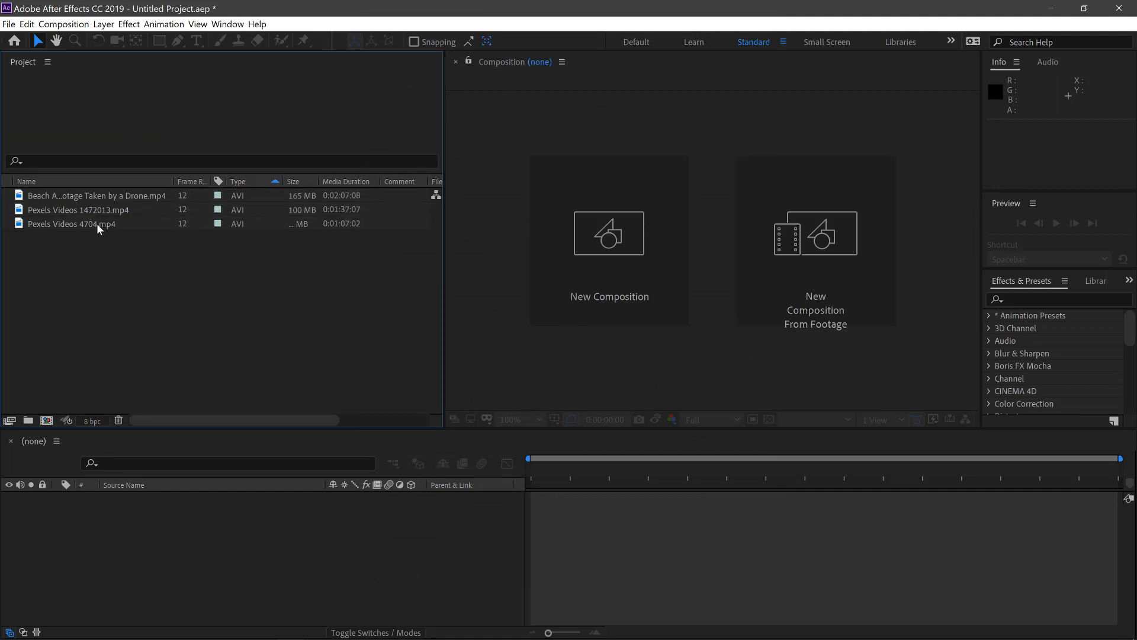
Create and open a Pexels Videos 4704 composition and add an adjustment layer
double_click(71, 224)
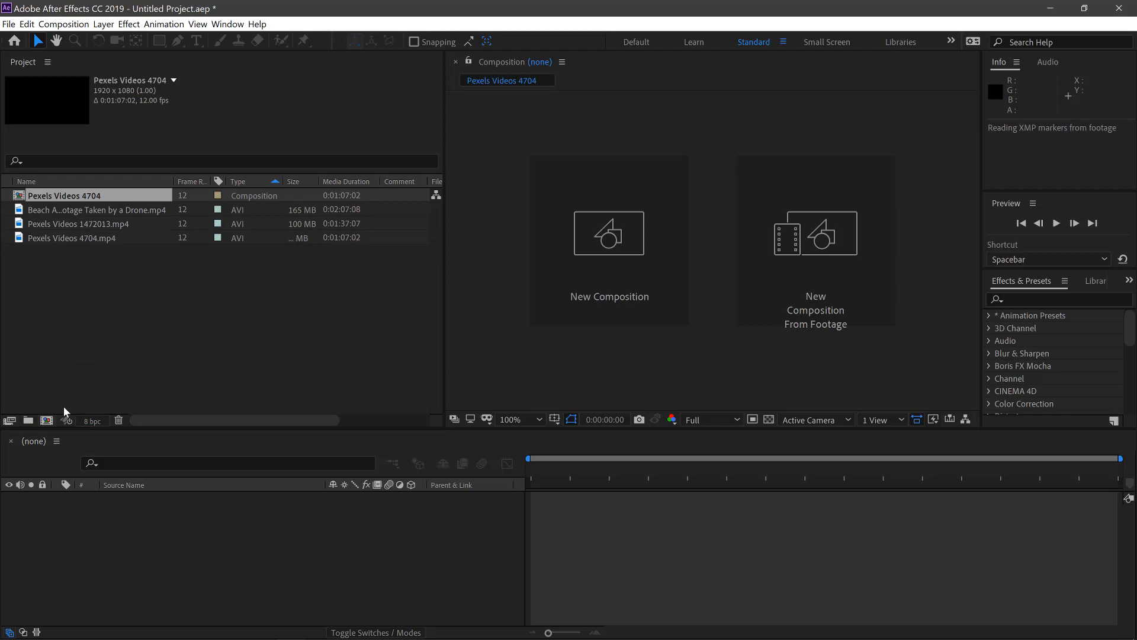
double_click(64, 195)
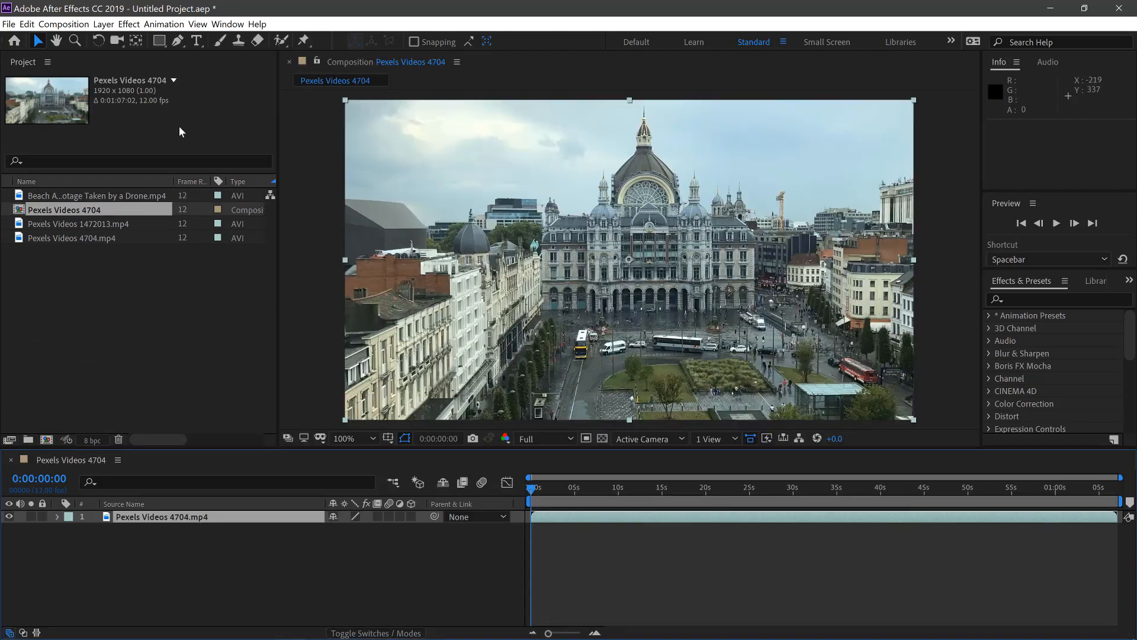
click(103, 24)
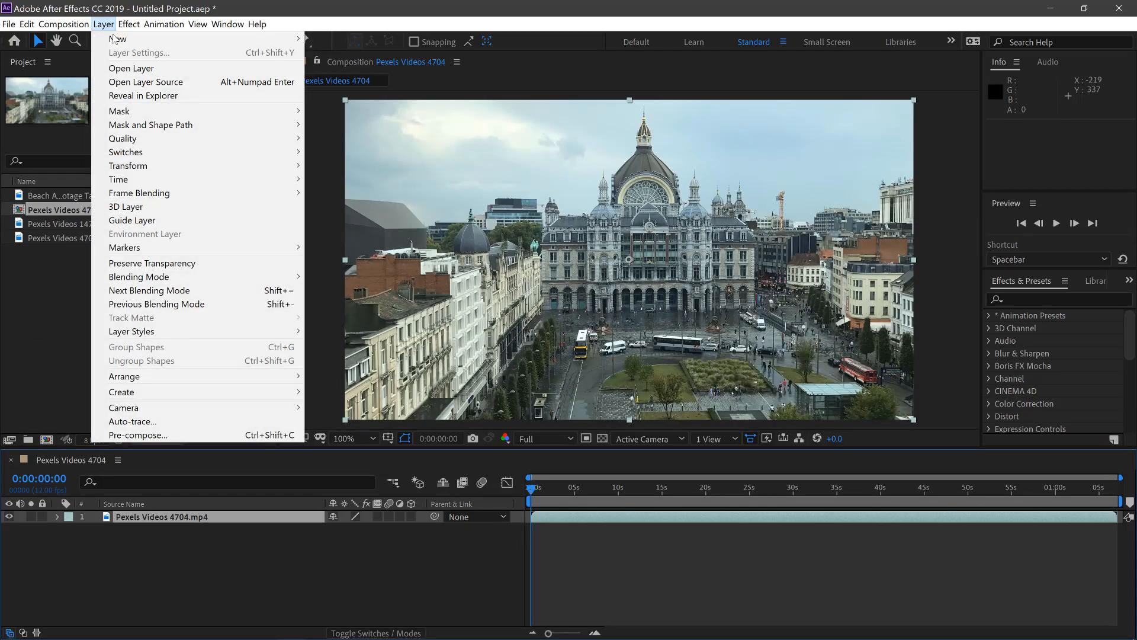
mouse_move(117, 39)
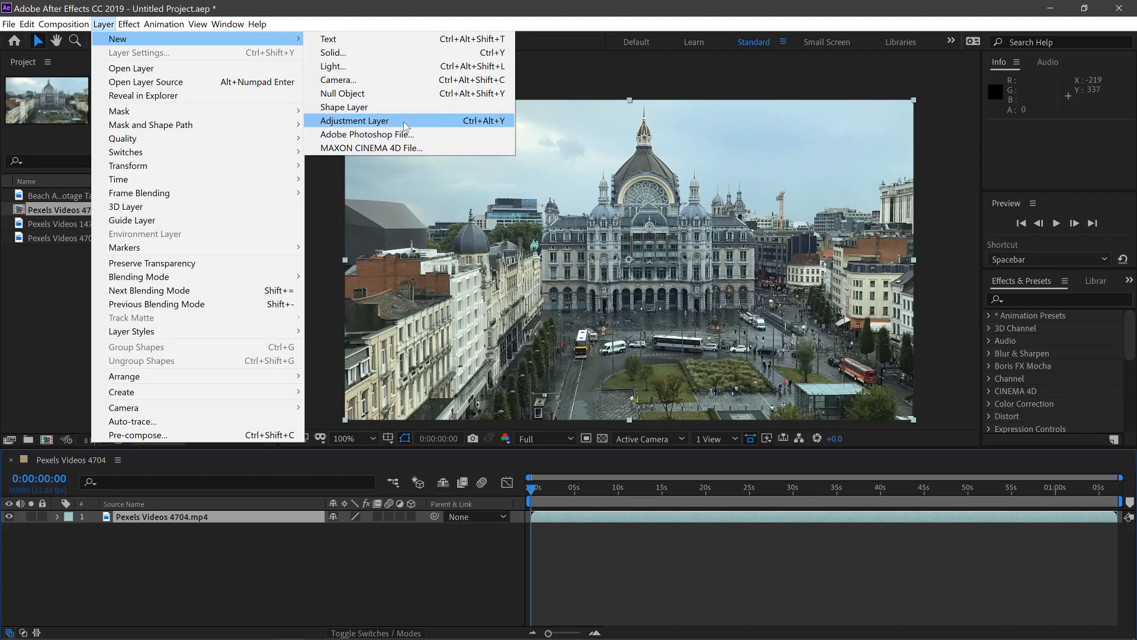
click(355, 121)
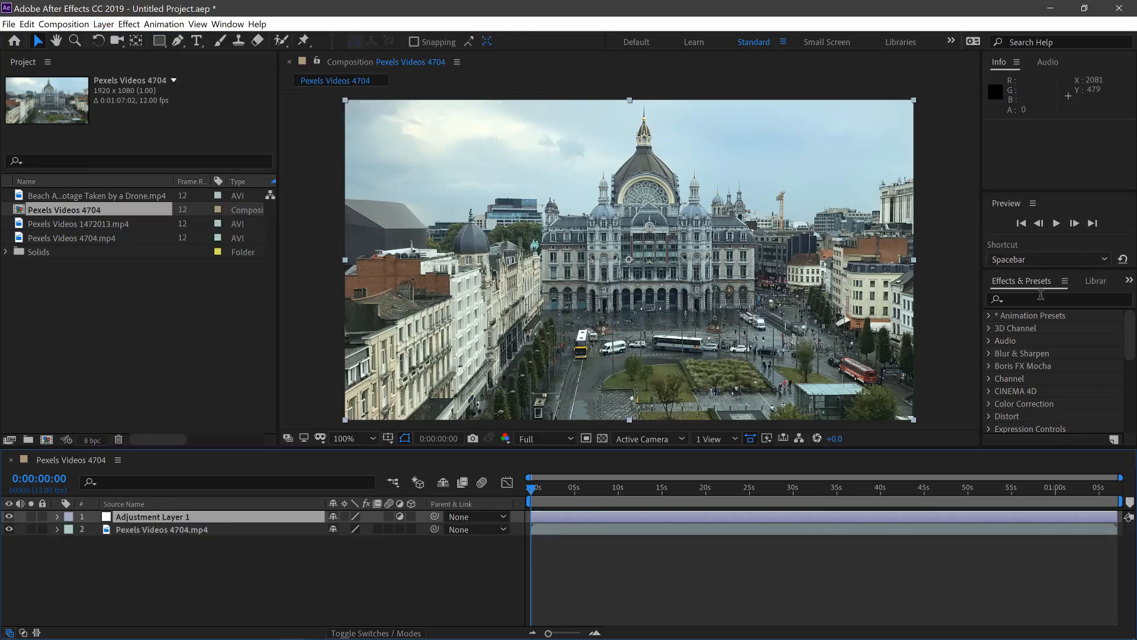
Apply Hue/Saturation with saturation 35 and Dust & Scratches to the adjustment layer
text(hue)
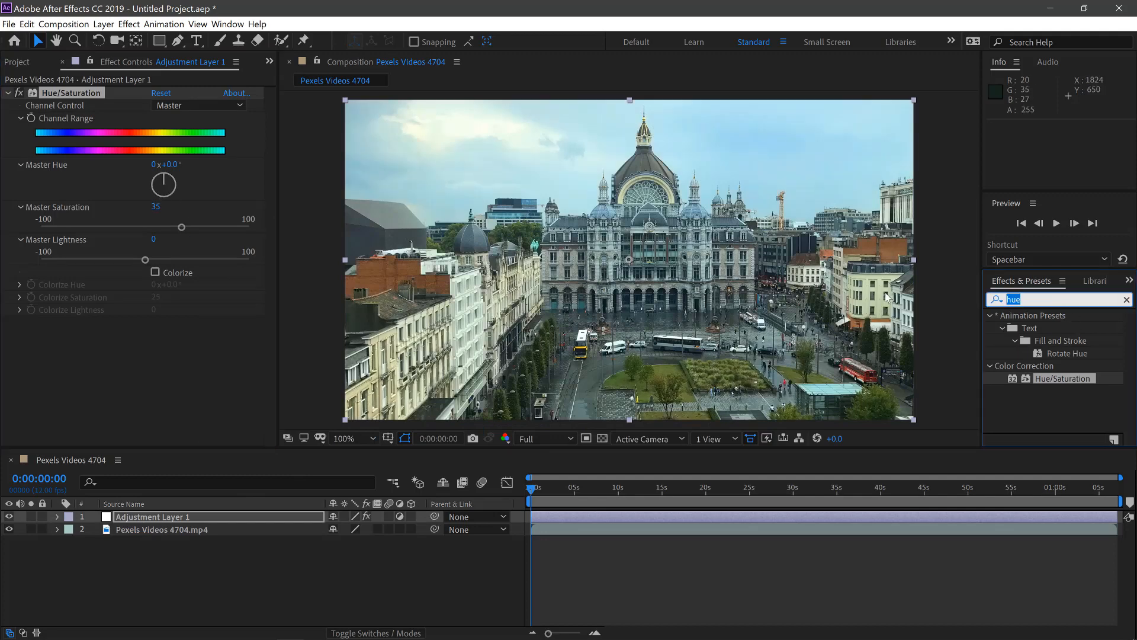
text(dust)
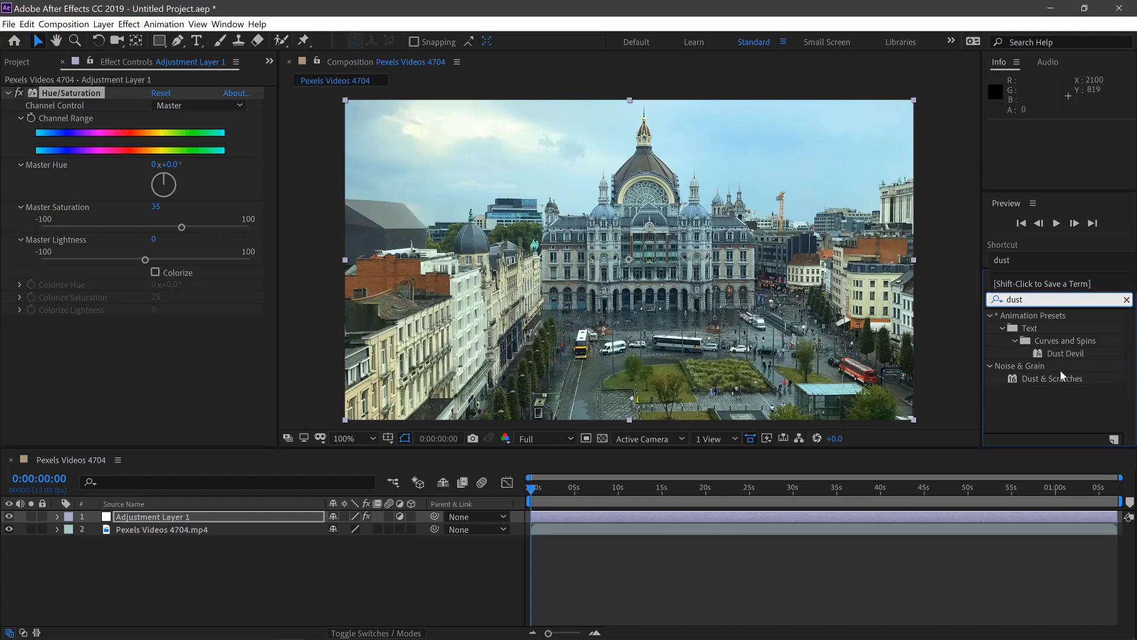
double_click(1053, 378)
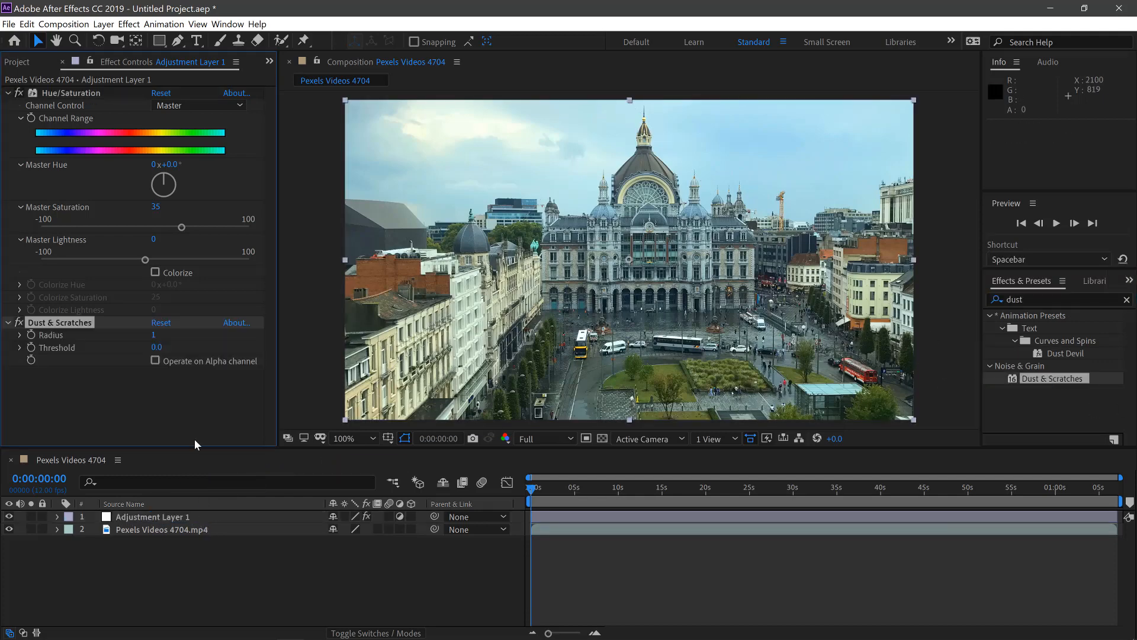
click(350, 439)
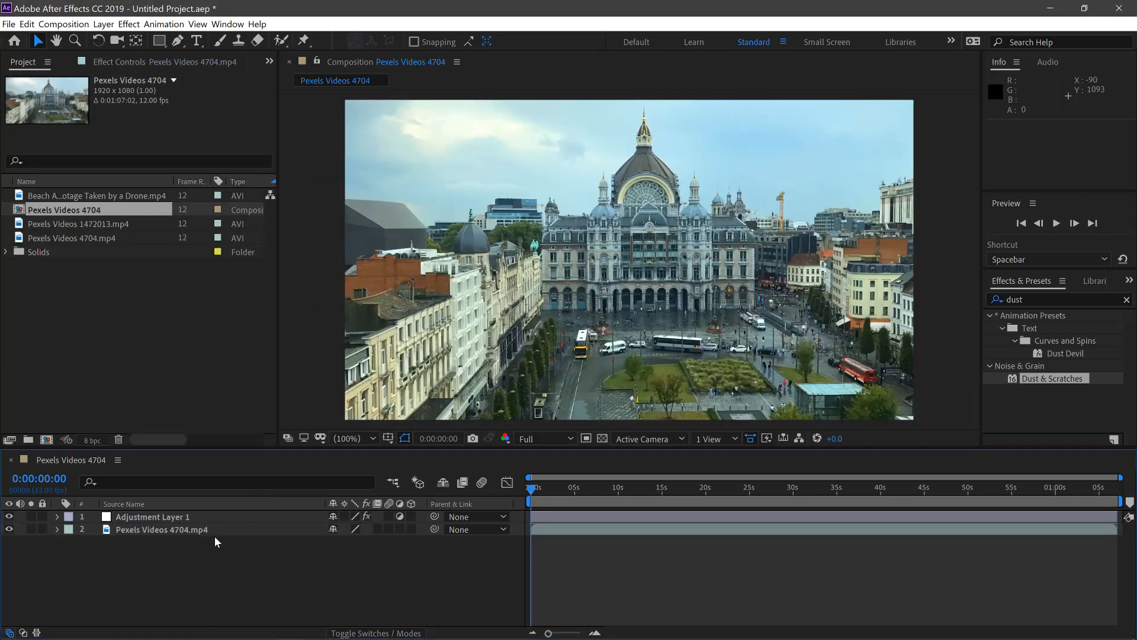
Duplicate the Pexels Videos 4704.mp4 footage layer
click(162, 529)
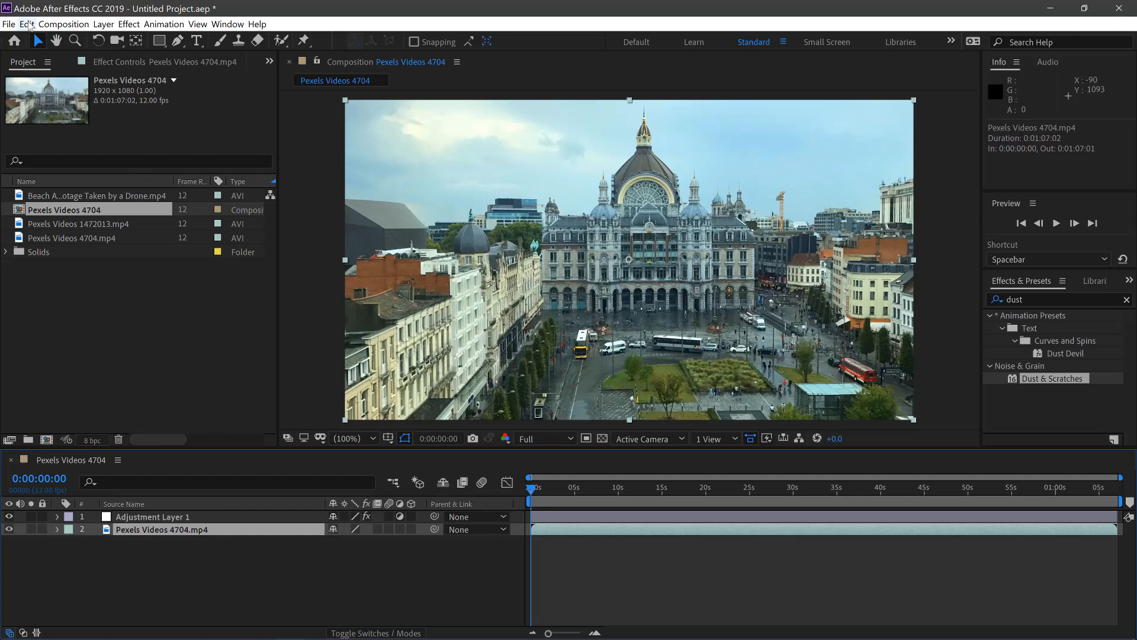
click(27, 24)
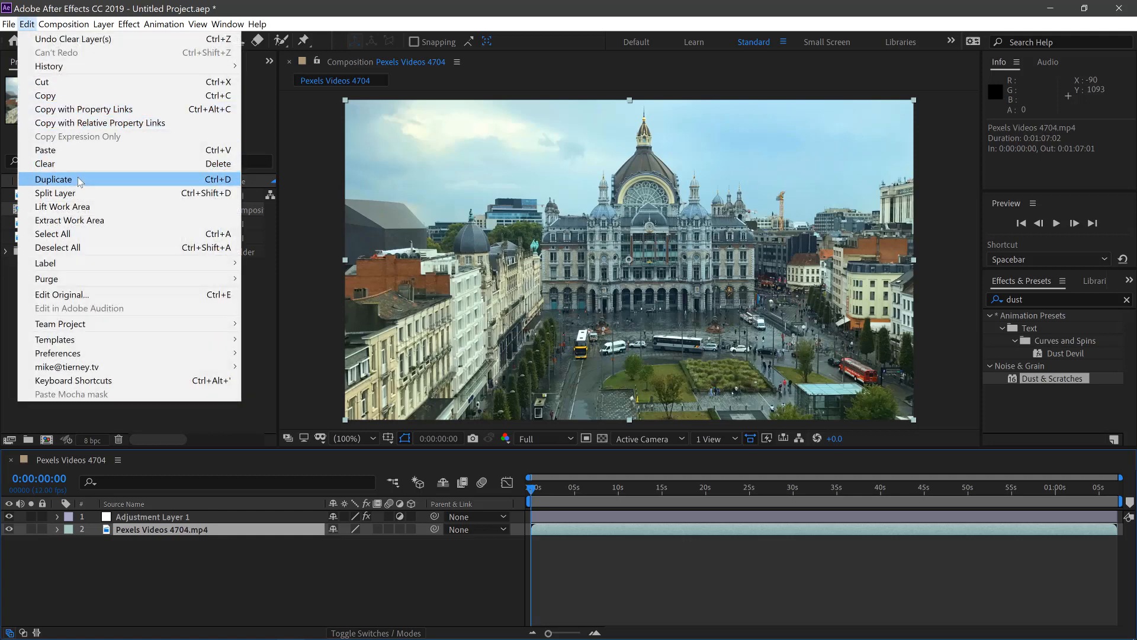
click(53, 178)
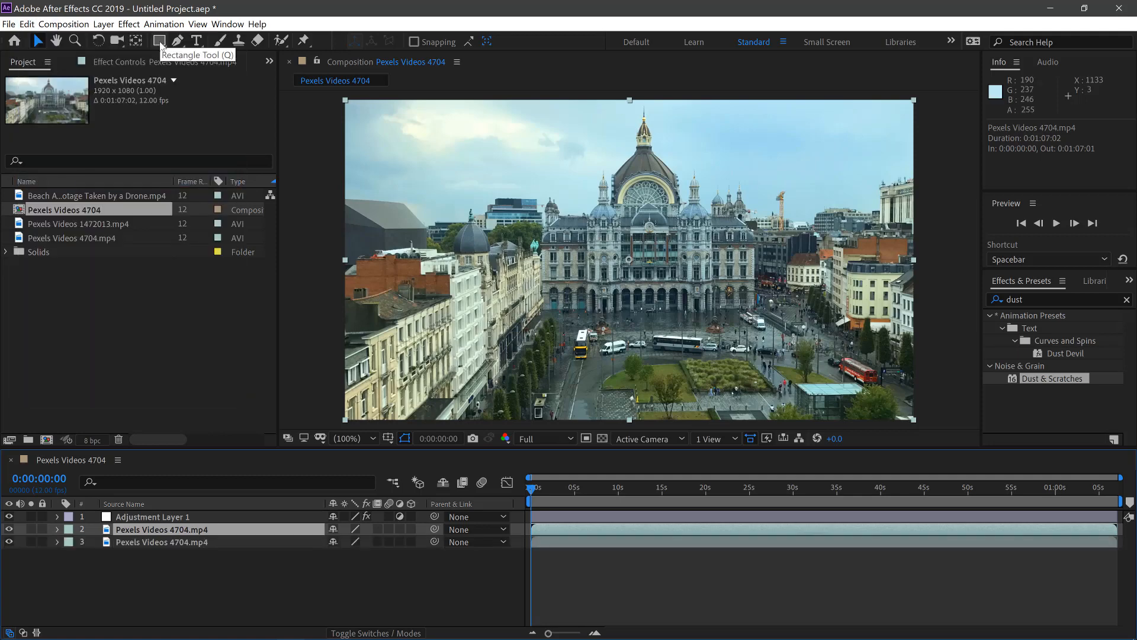
Draw a wide rectangular mask across the frame's middle and reveal Mask 1 properties
click(159, 41)
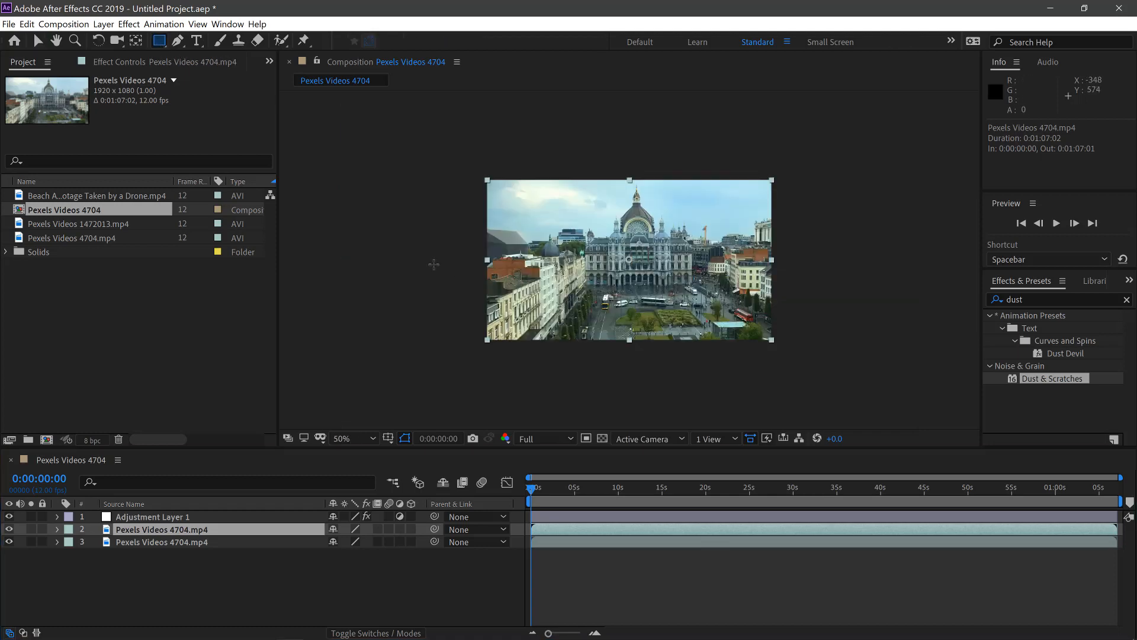
mouse_move(410, 257)
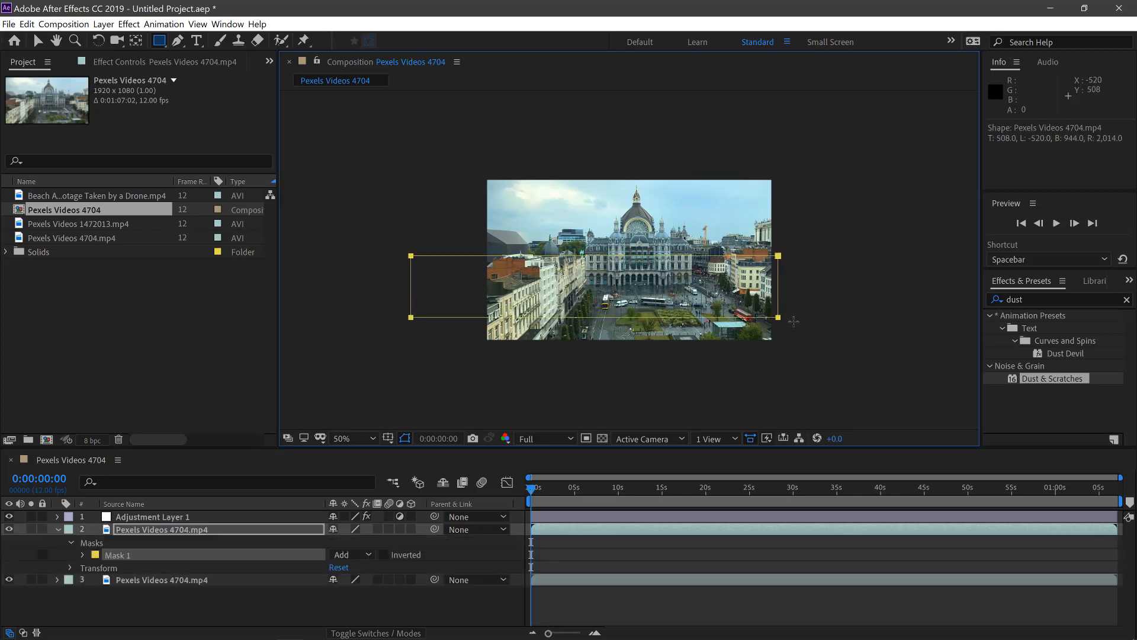
drag(775, 255, 853, 255)
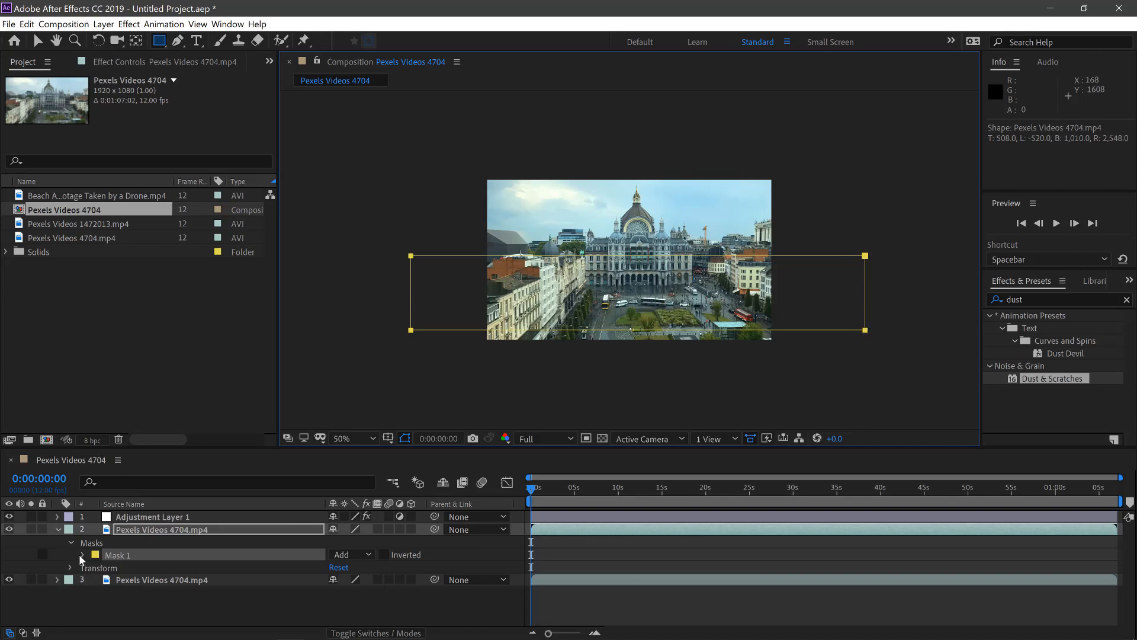
click(81, 555)
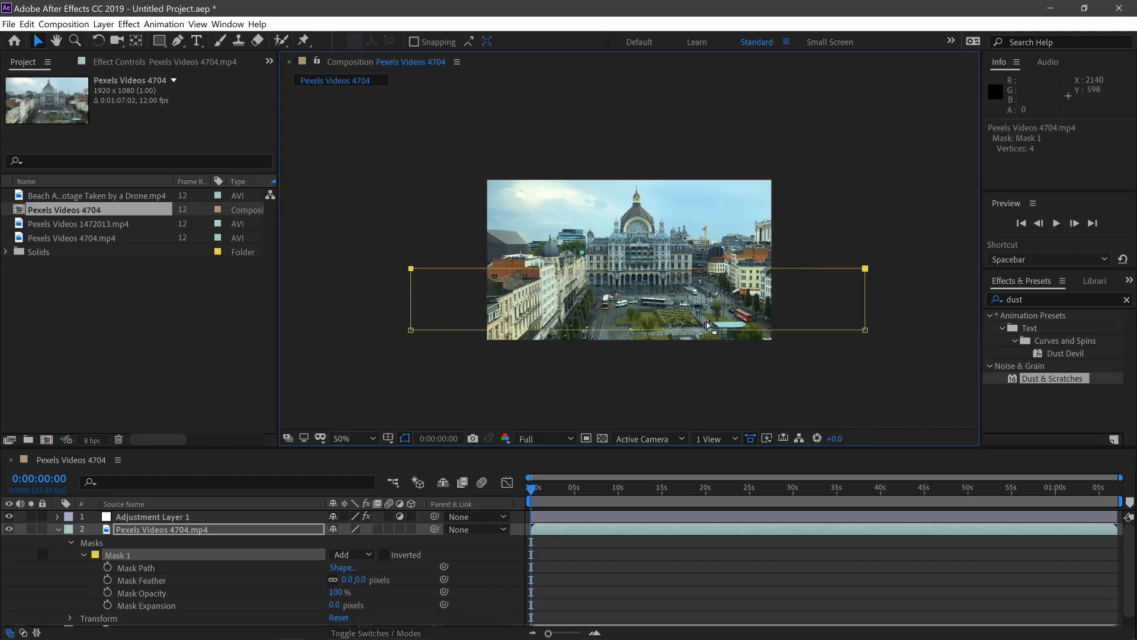
mouse_move(708, 325)
text(blur)
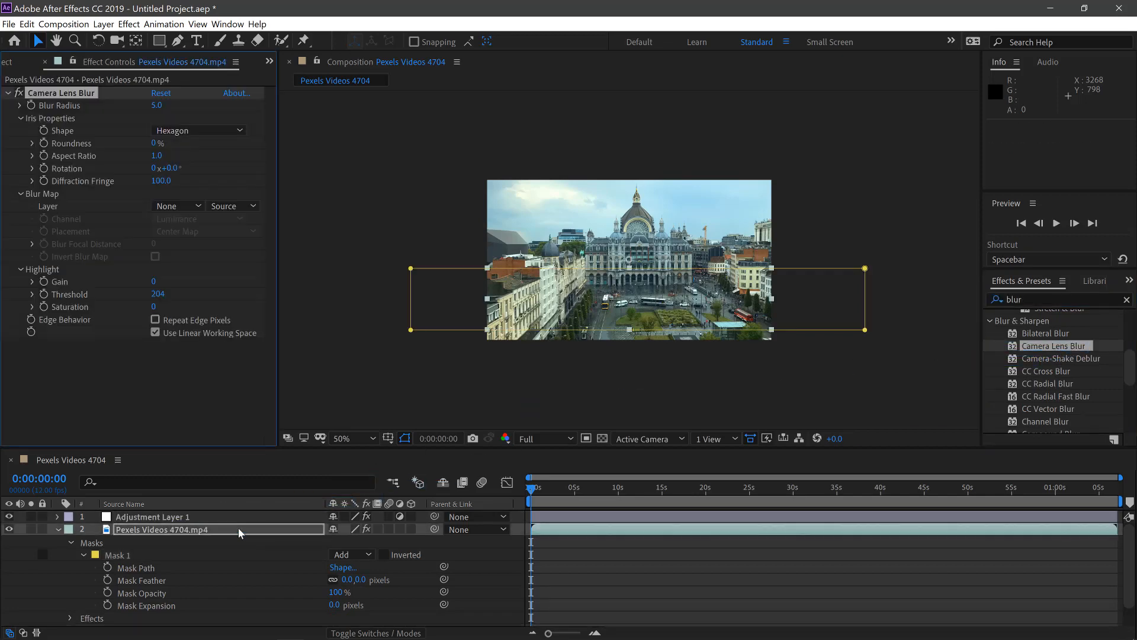
Set Mask 1 mode to Subtract and enter a 250-pixel mask feather
click(351, 554)
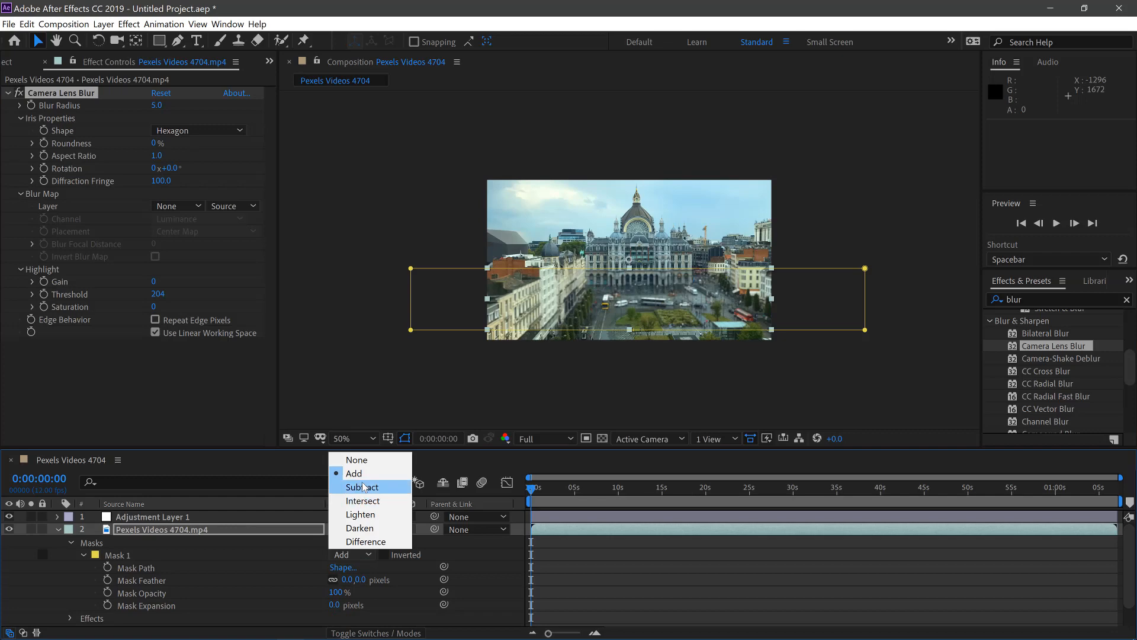
click(364, 487)
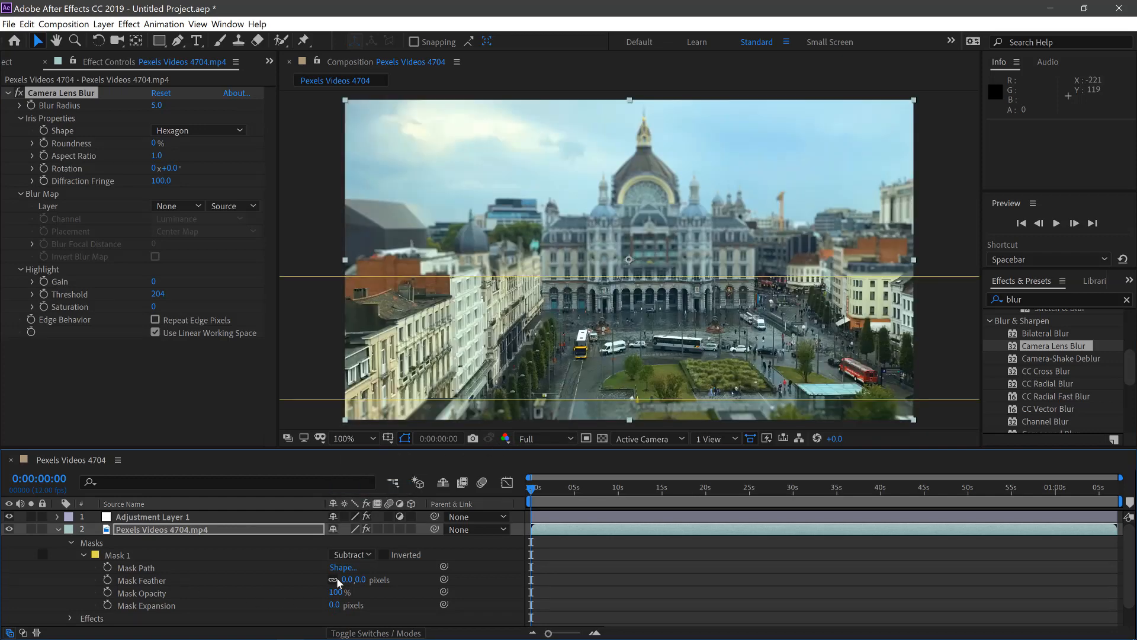
click(342, 579)
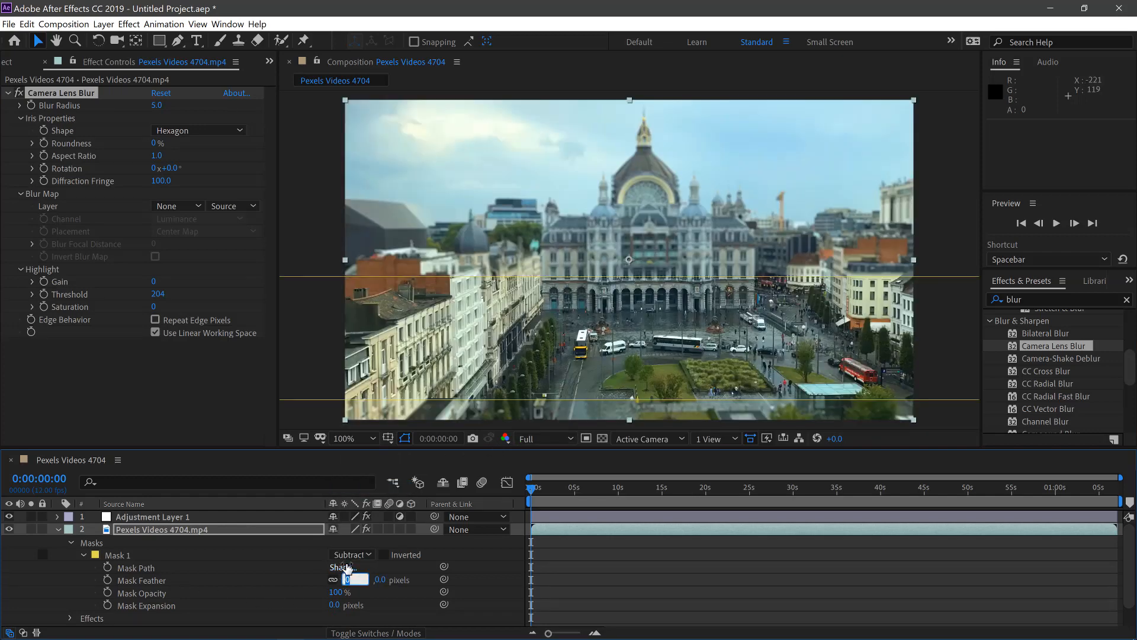
text(250)
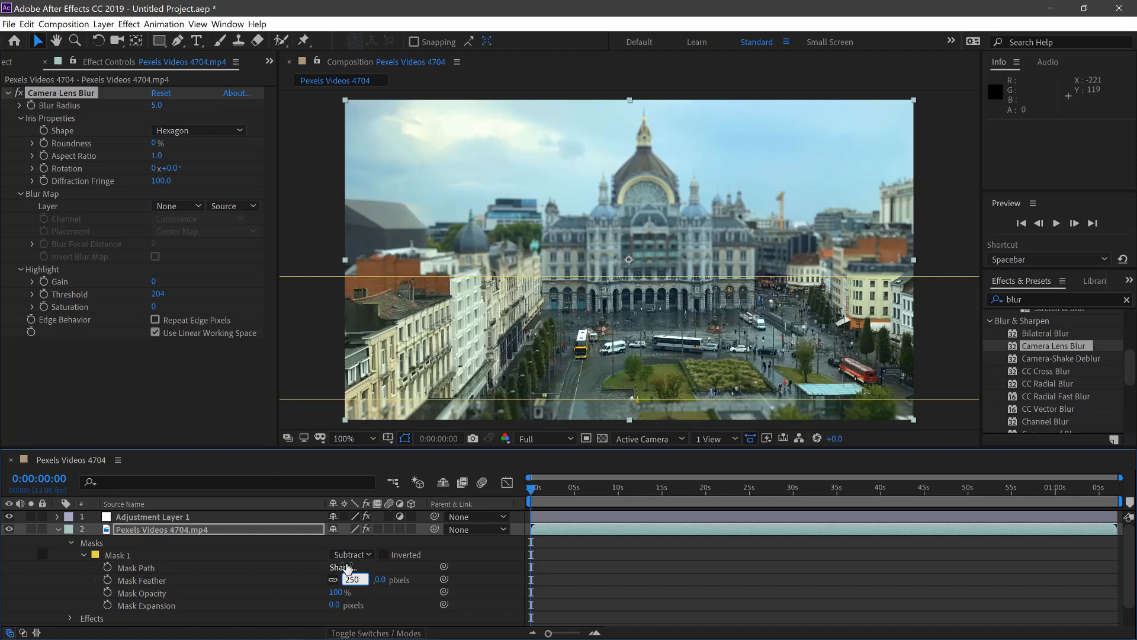